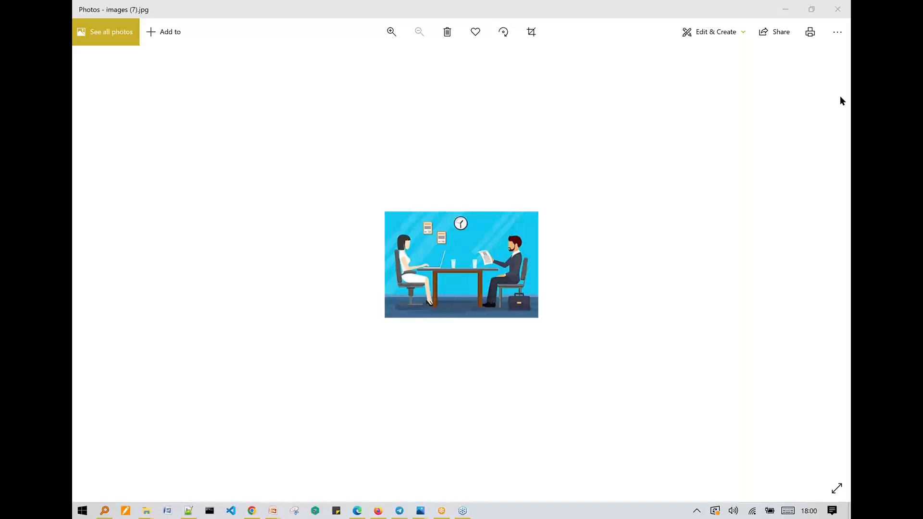
mouse_move(842, 93)
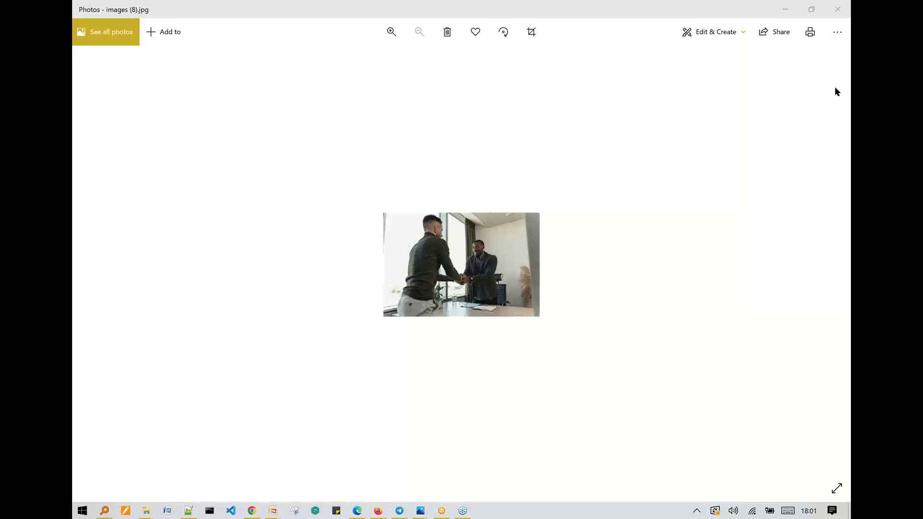
Advance to images (9).jpg, the overhead shot of a woman interviewed at a desk.
key("Right")
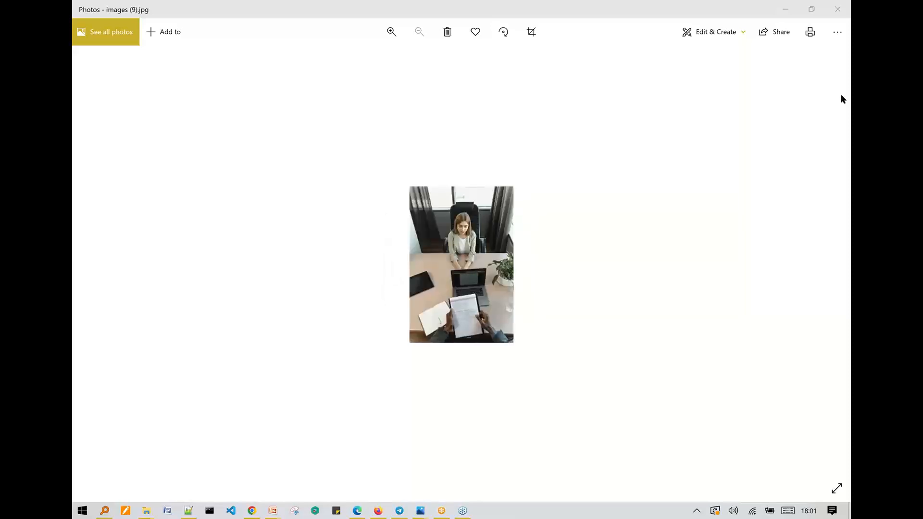
mouse_move(846, 97)
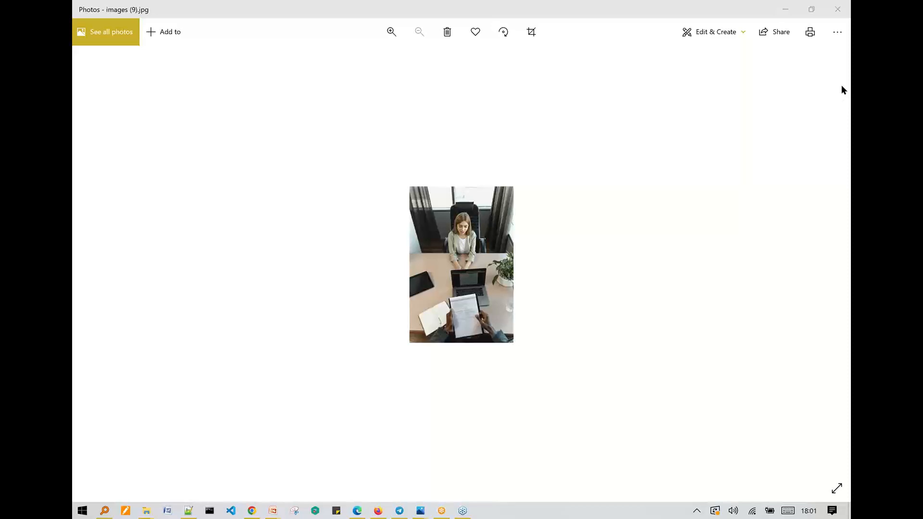
mouse_move(842, 99)
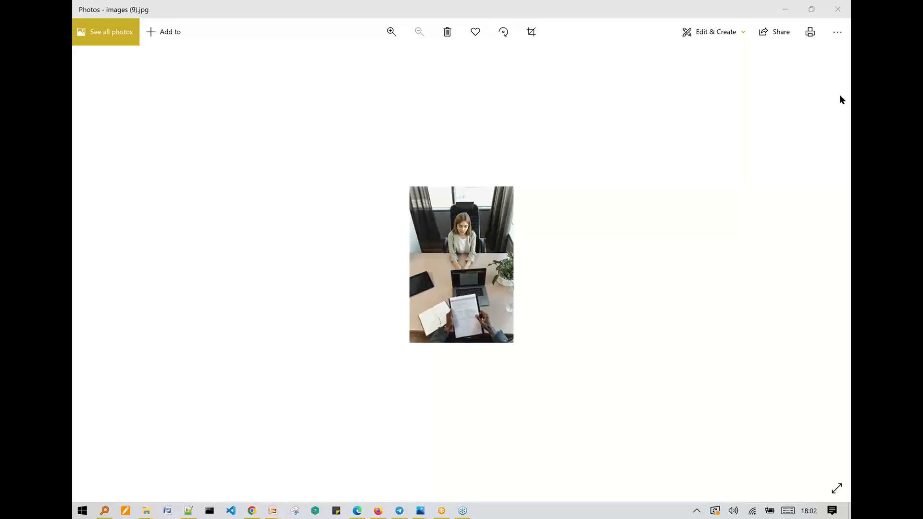
mouse_move(835, 114)
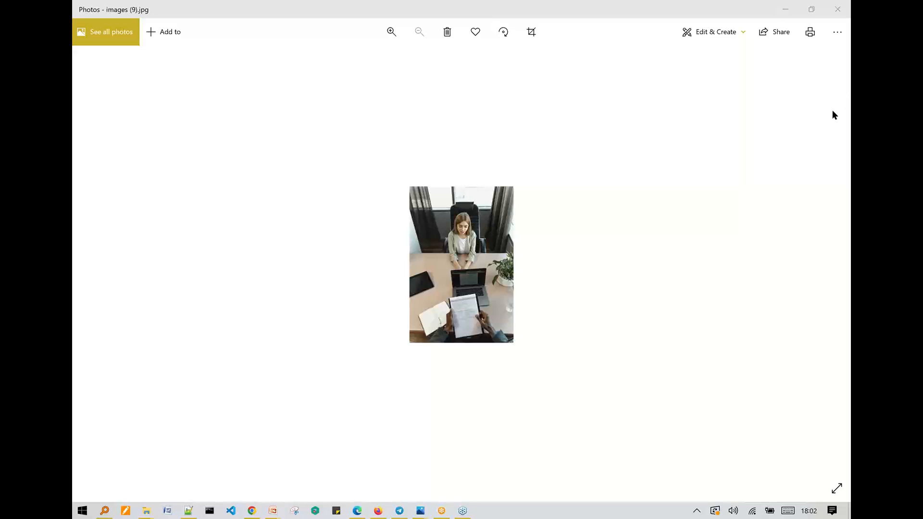
mouse_move(798, 110)
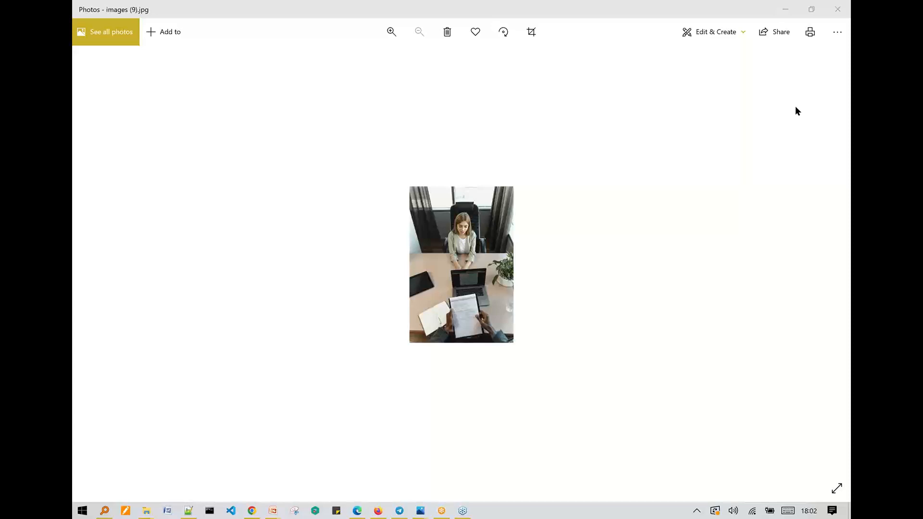
mouse_move(842, 91)
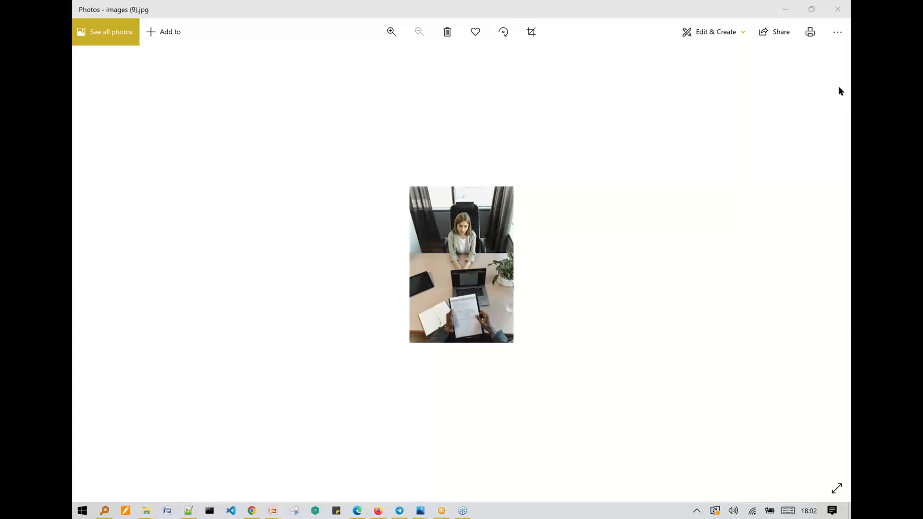
mouse_move(842, 113)
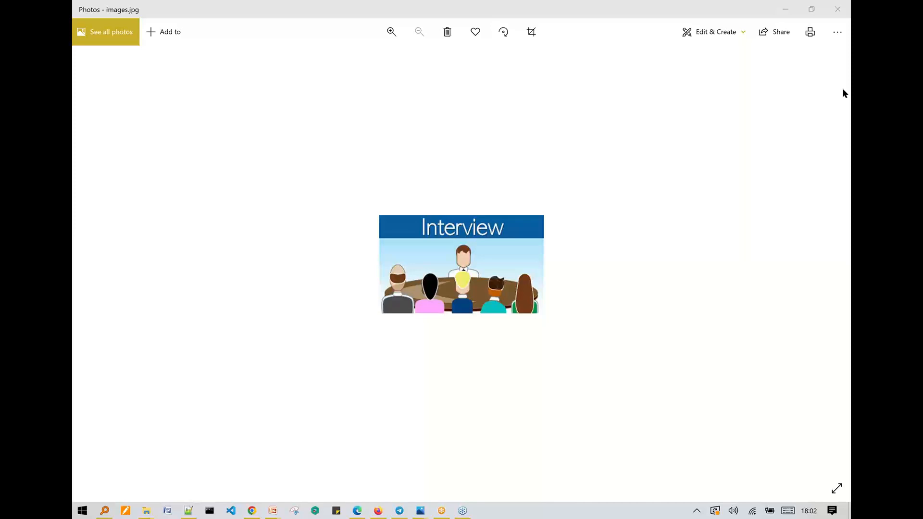
mouse_move(836, 81)
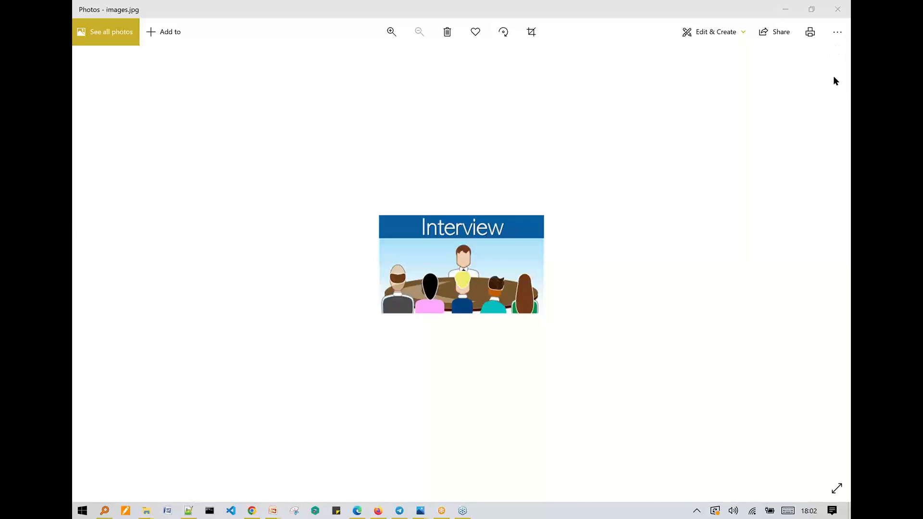
mouse_move(717, 106)
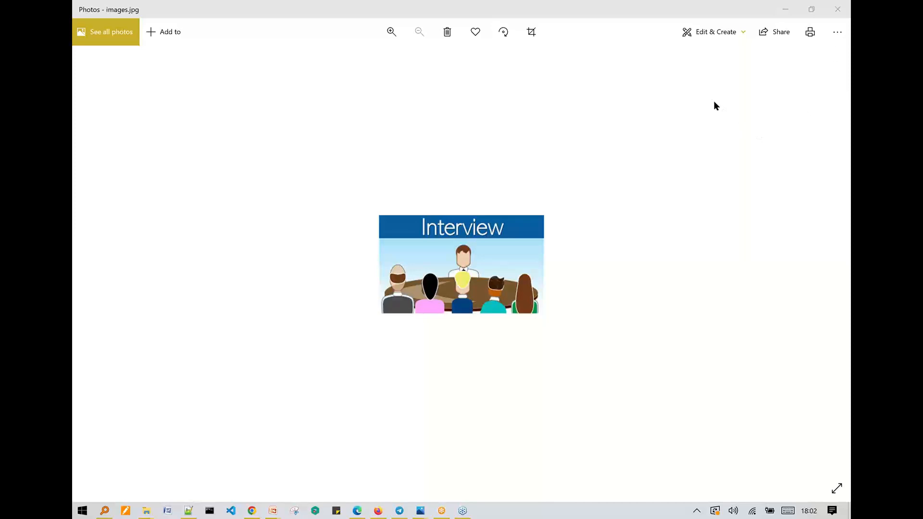